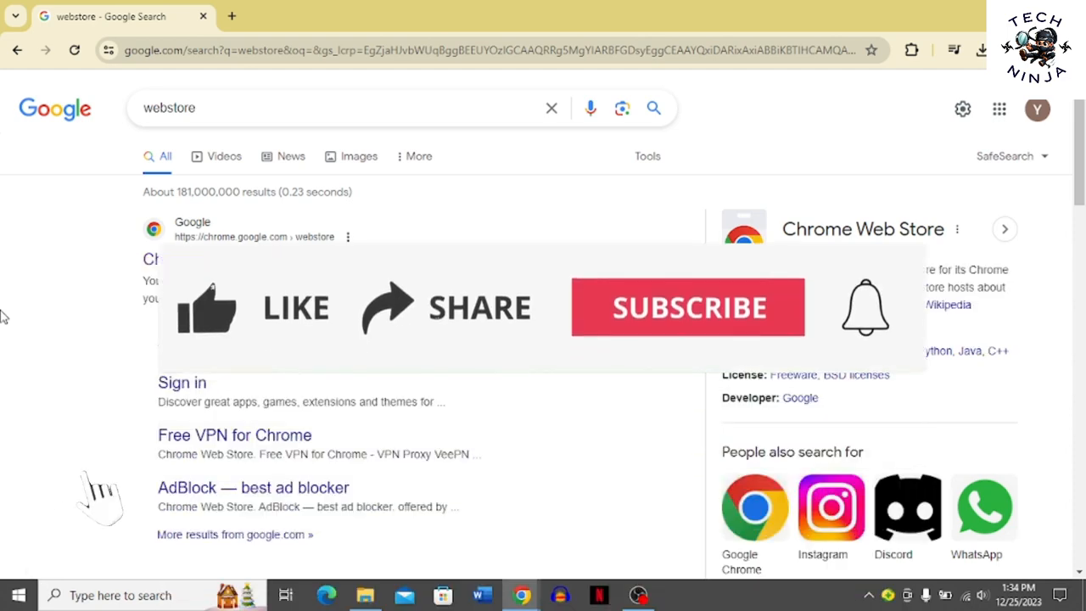
# - Open the Chrome Web Store from the Google search results for 'webstore'
pyautogui.click(207, 307)
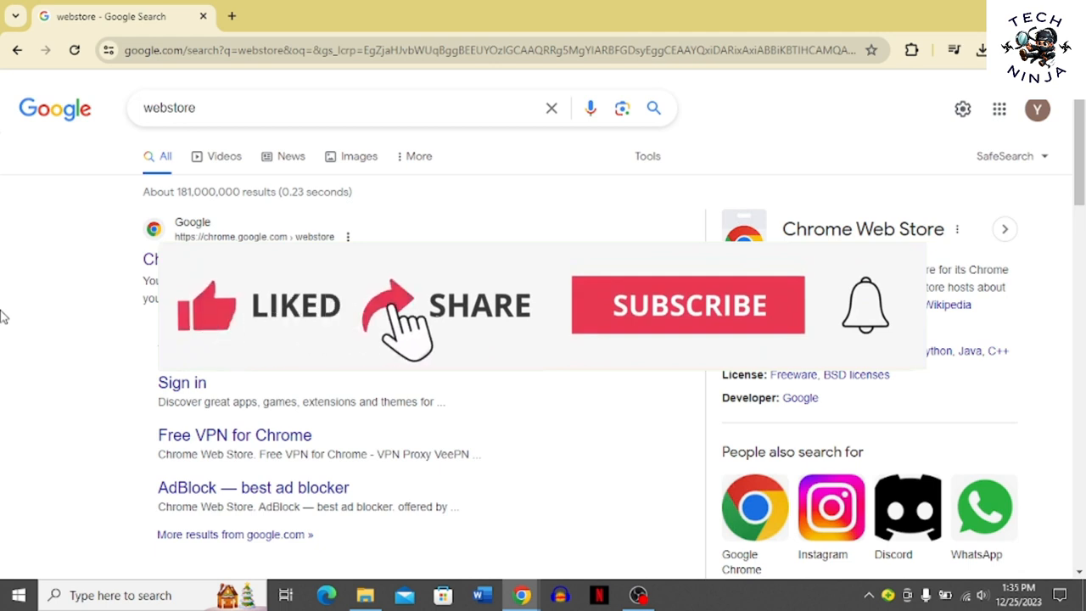
pyautogui.click(687, 305)
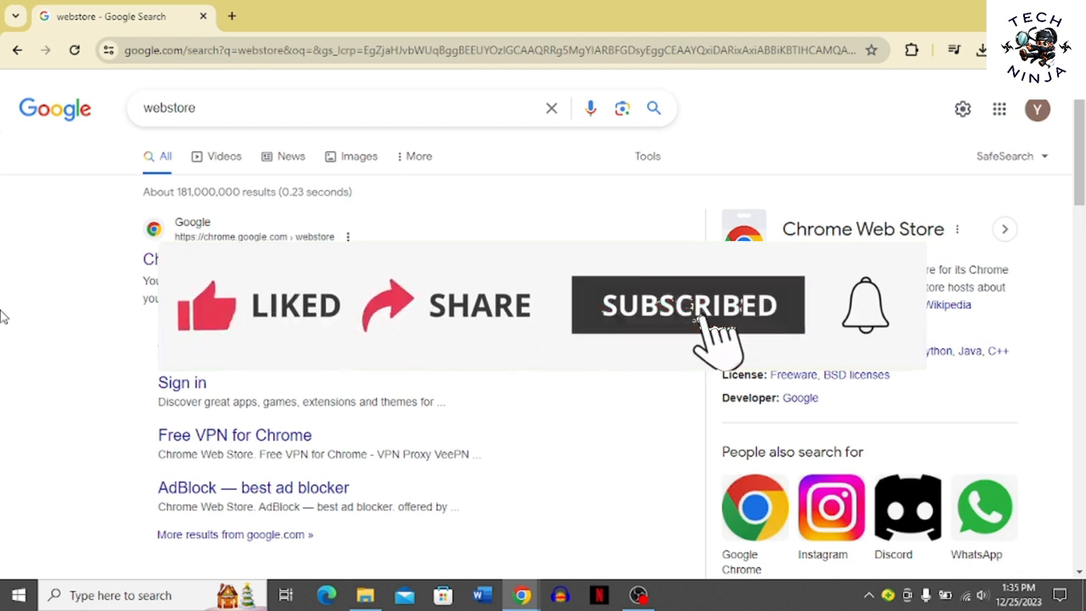
pyautogui.moveTo(882, 323)
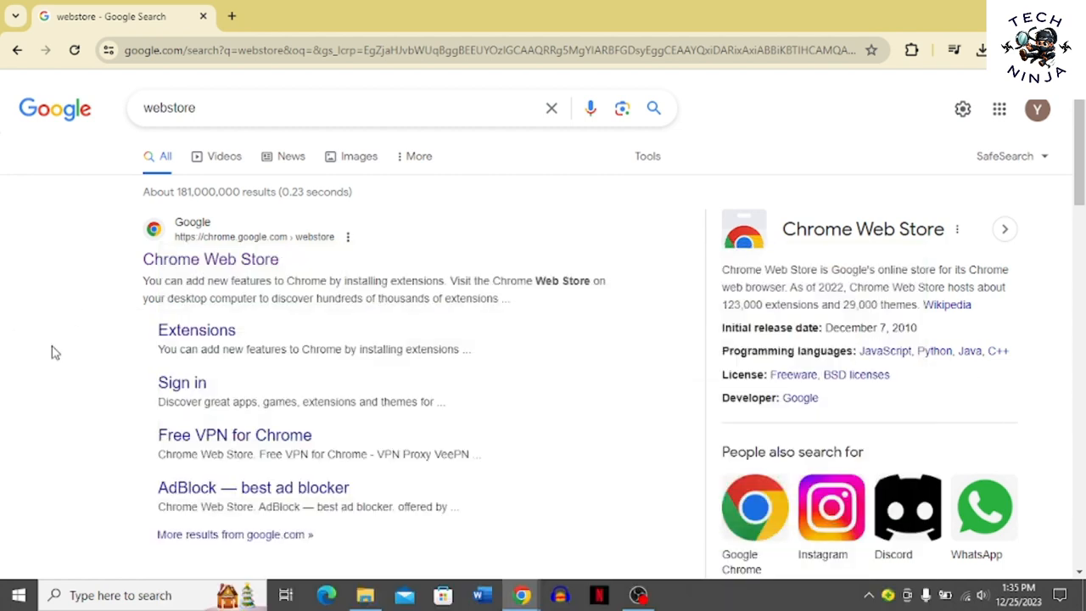
pyautogui.moveTo(71, 337)
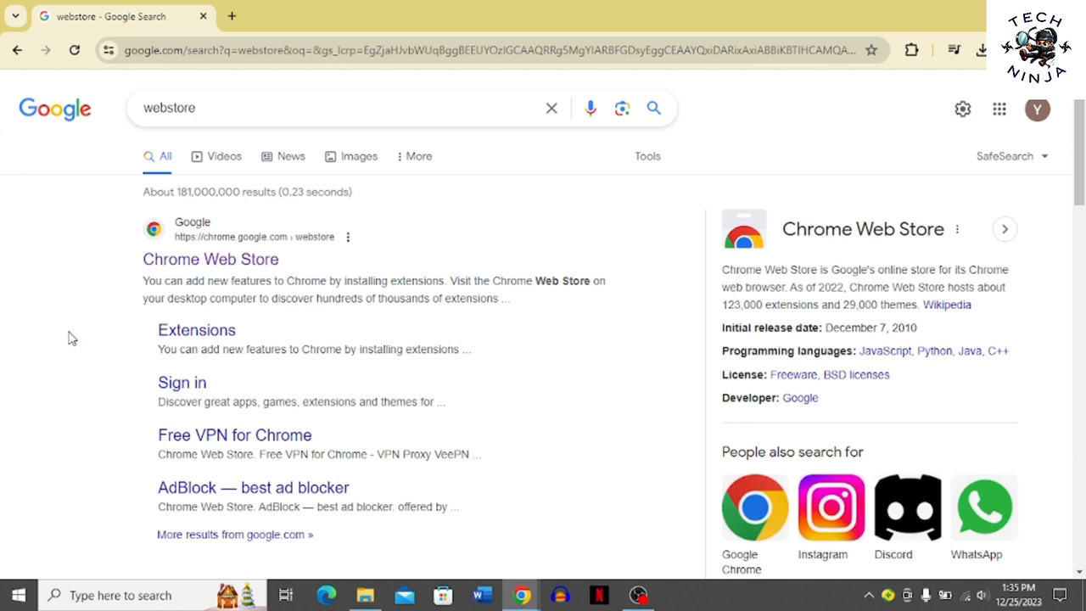
pyautogui.moveTo(77, 331)
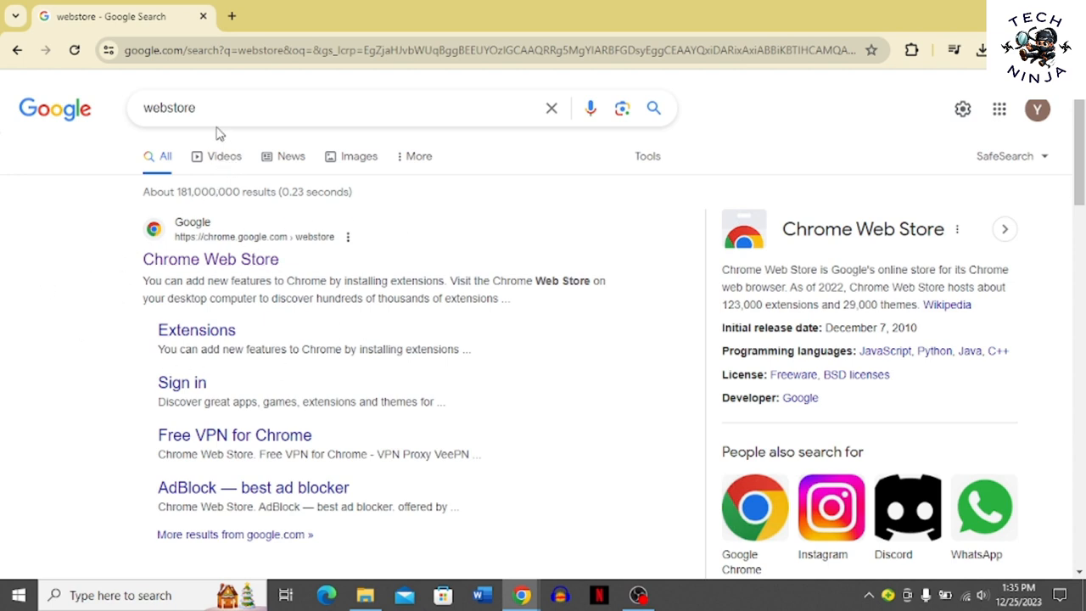
pyautogui.moveTo(98, 262)
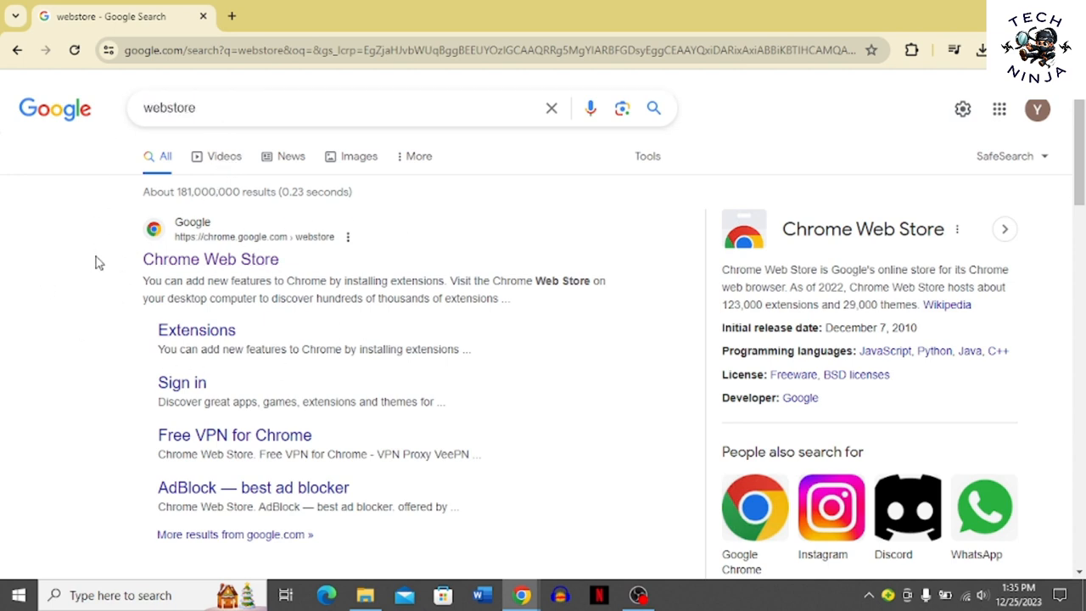
pyautogui.moveTo(196, 329)
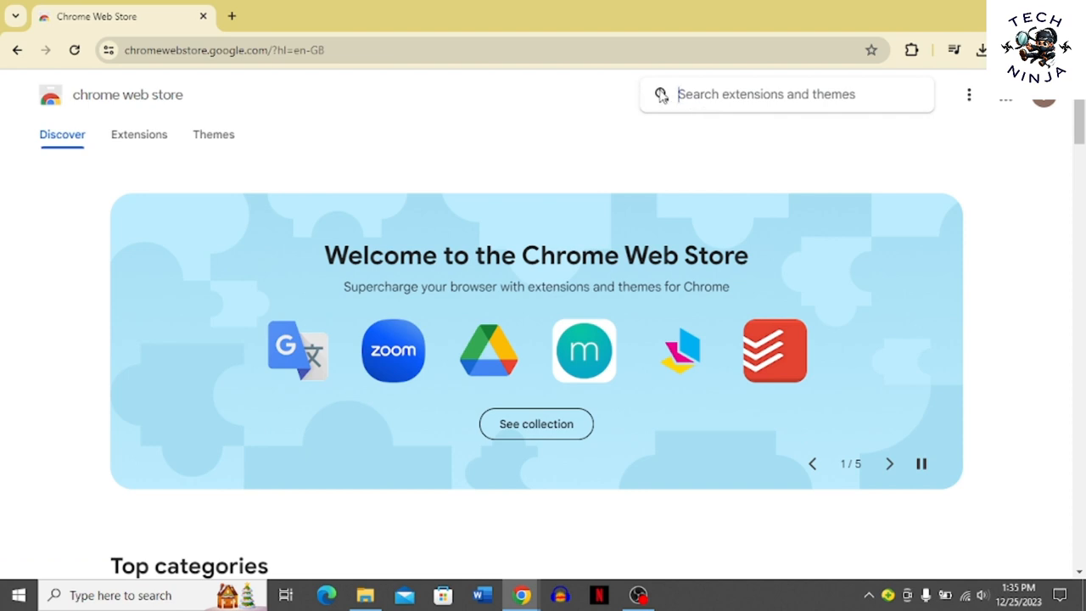
# - Search the store for 'chatgpt' and open the ChatGPT for Google extension listing
pyautogui.write('chatgpt')
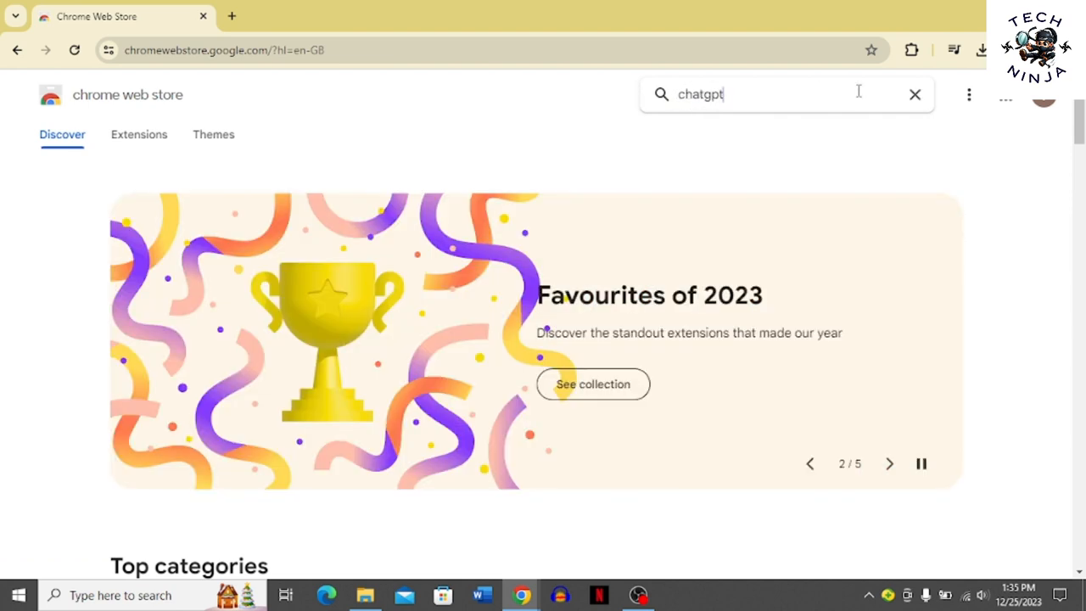
pyautogui.press('Enter')
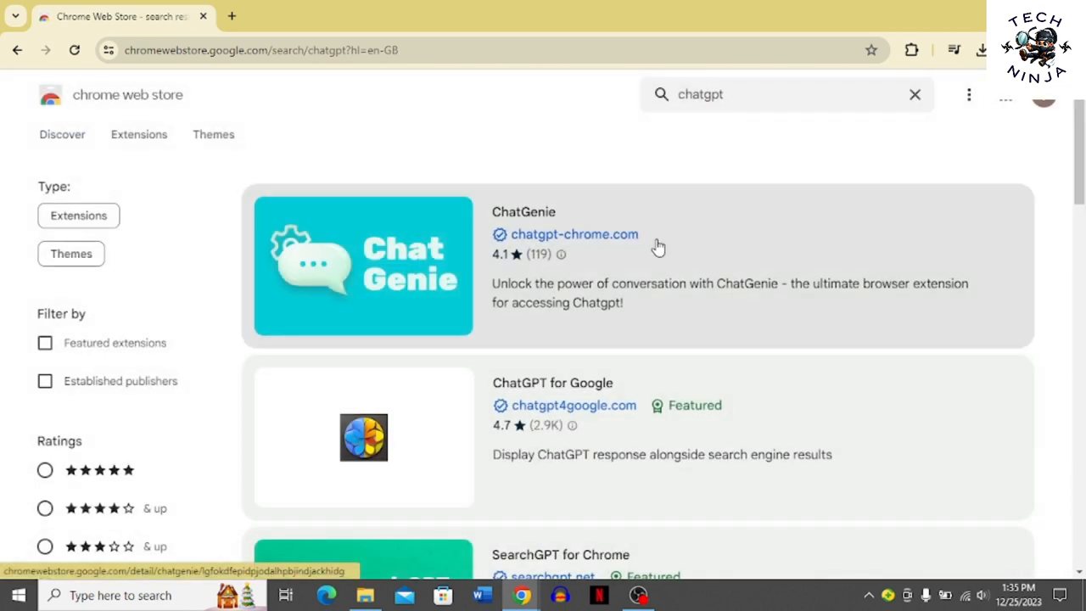
pyautogui.scroll(-3)
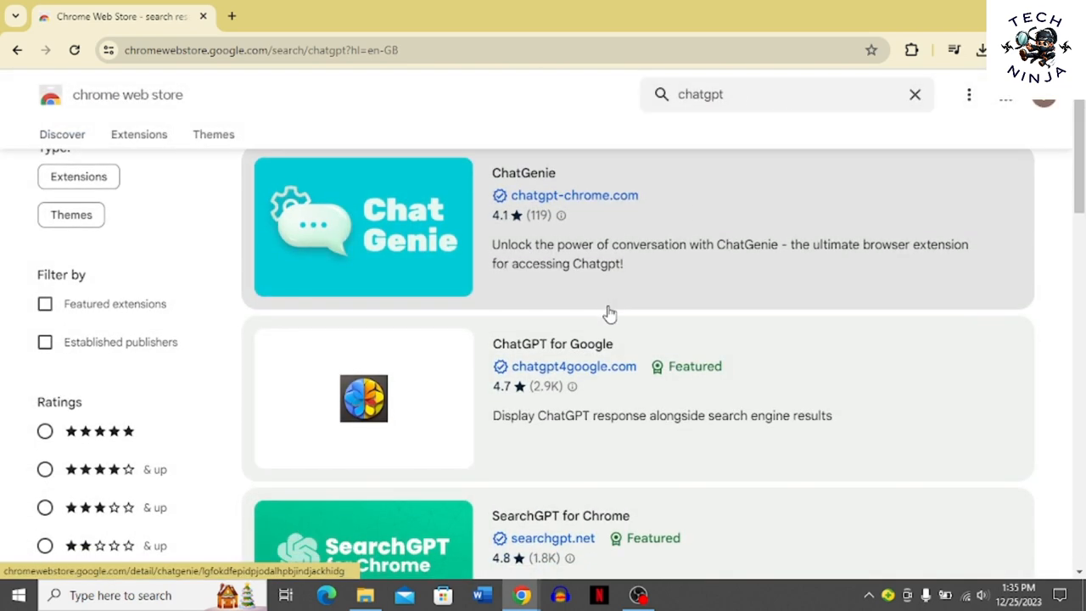
pyautogui.moveTo(560, 363)
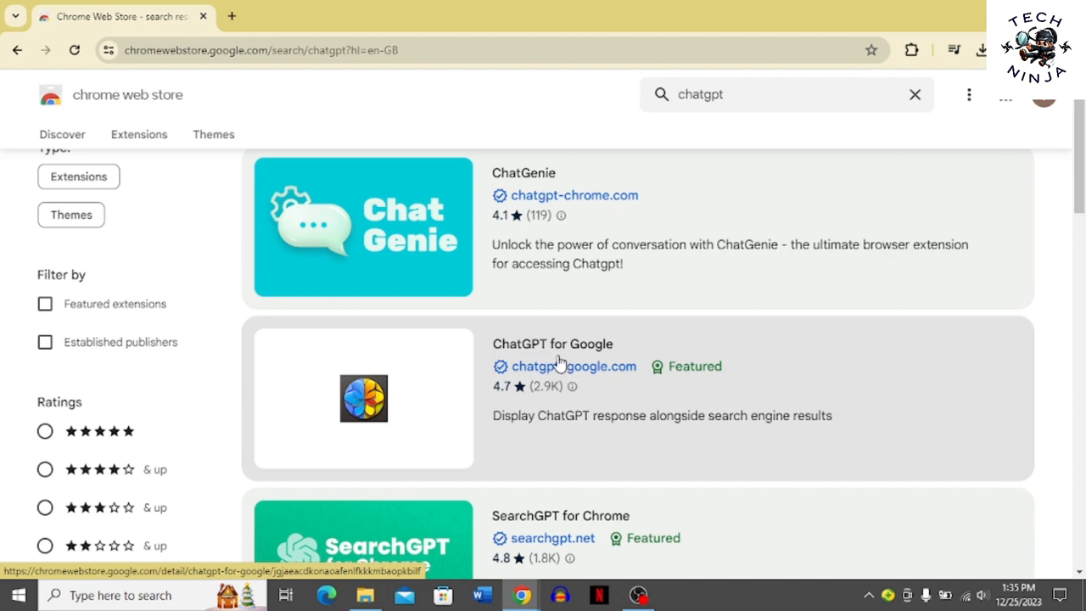
pyautogui.click(551, 343)
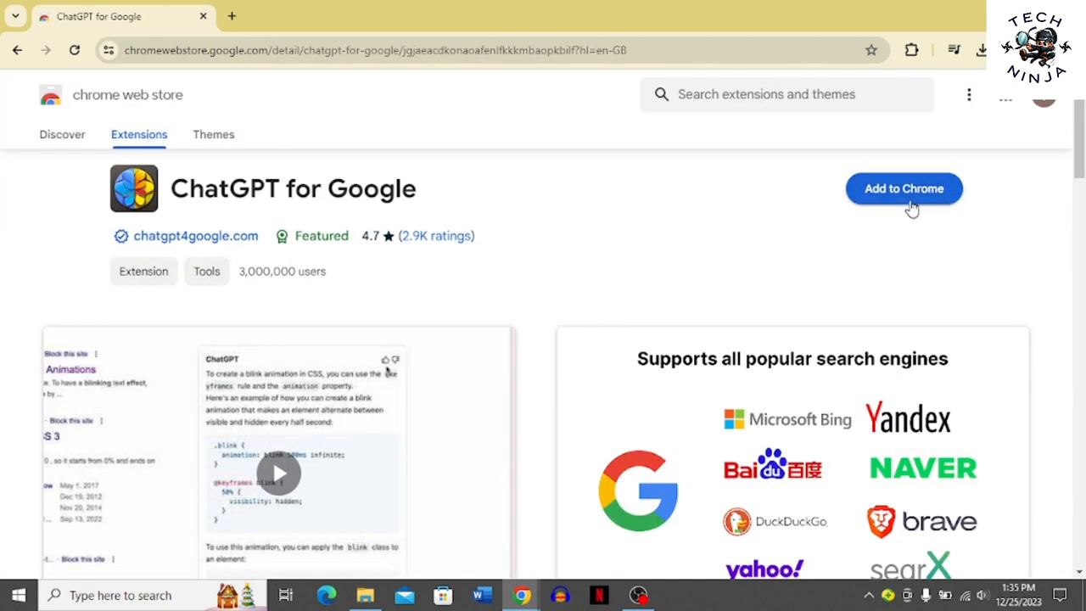
# - Add the ChatGPT for Google extension to Chrome
pyautogui.click(902, 188)
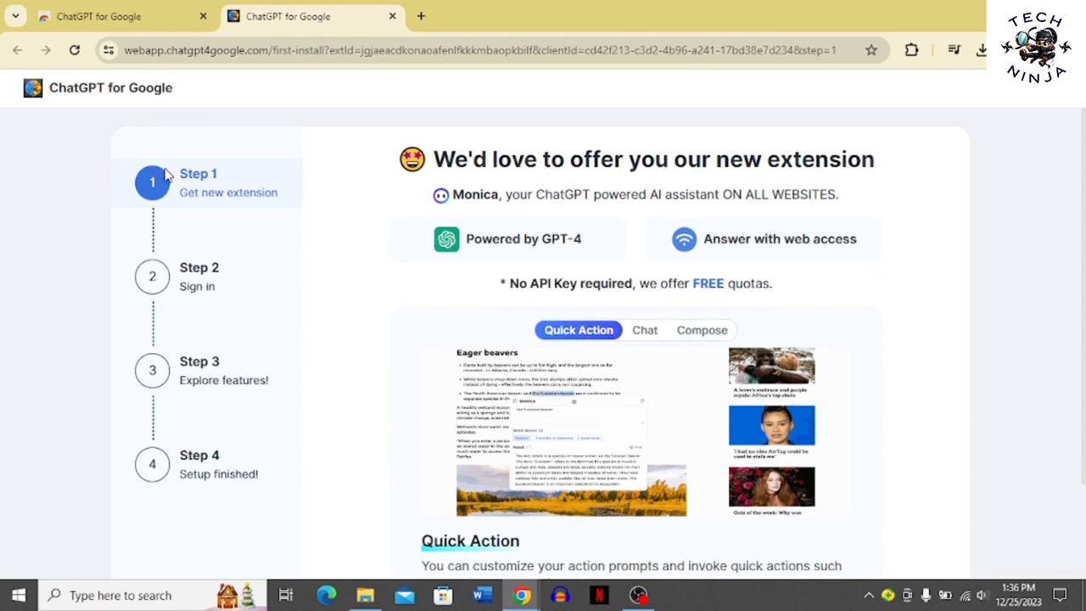
# - Advance setup to Step 2 and sign up with a Google account
pyautogui.click(644, 329)
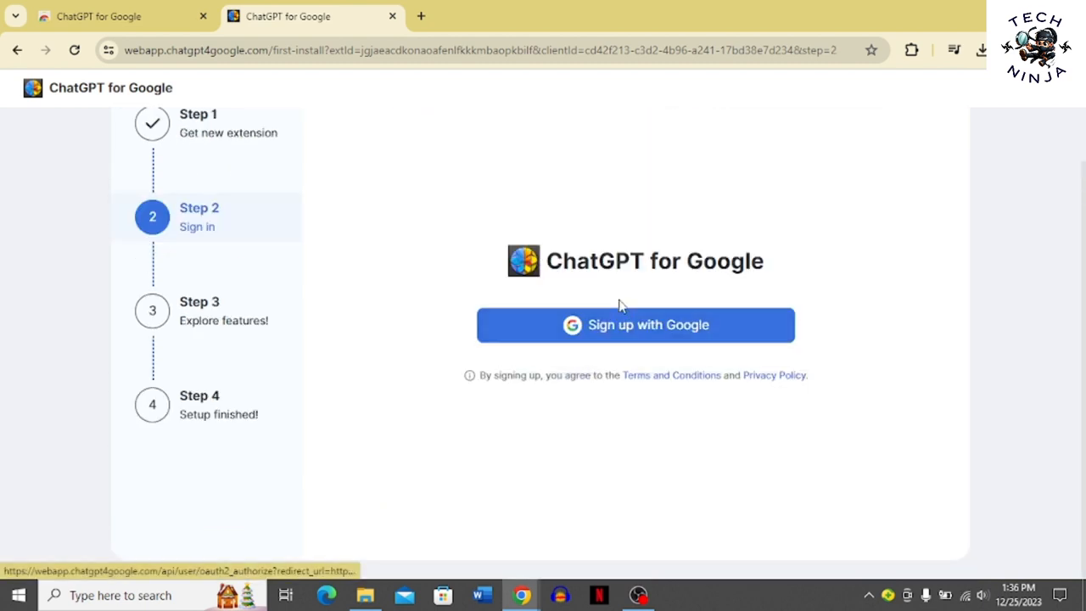
pyautogui.click(634, 324)
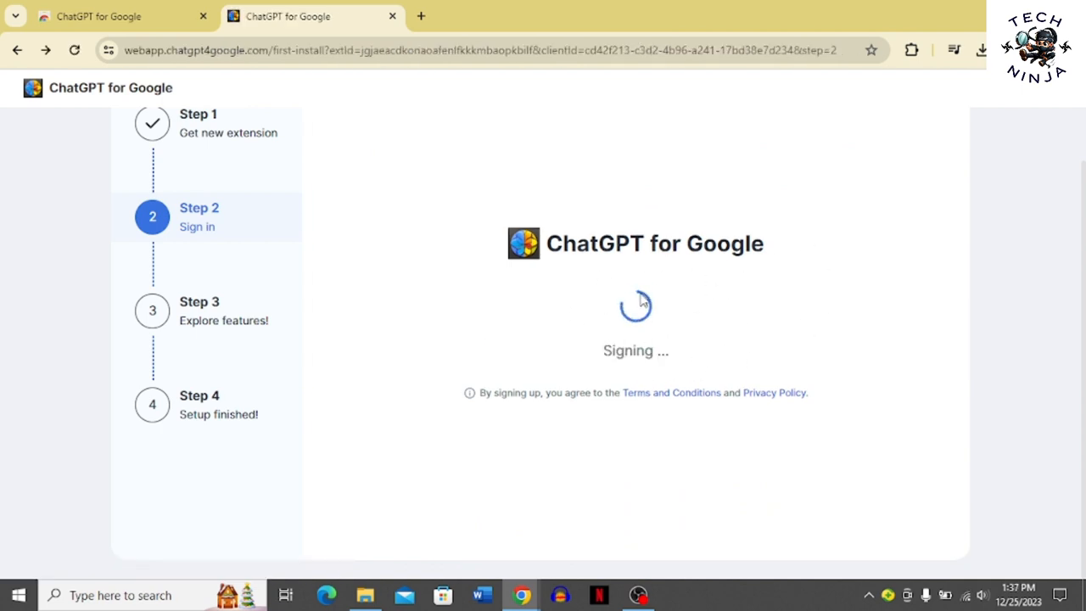
pyautogui.moveTo(737, 342)
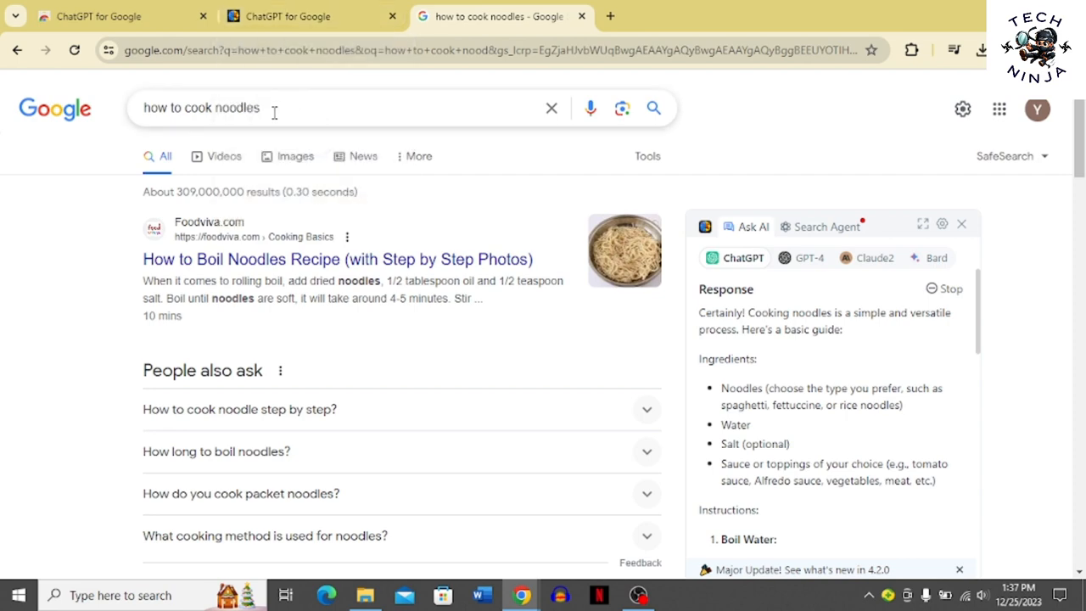
pyautogui.moveTo(923, 343)
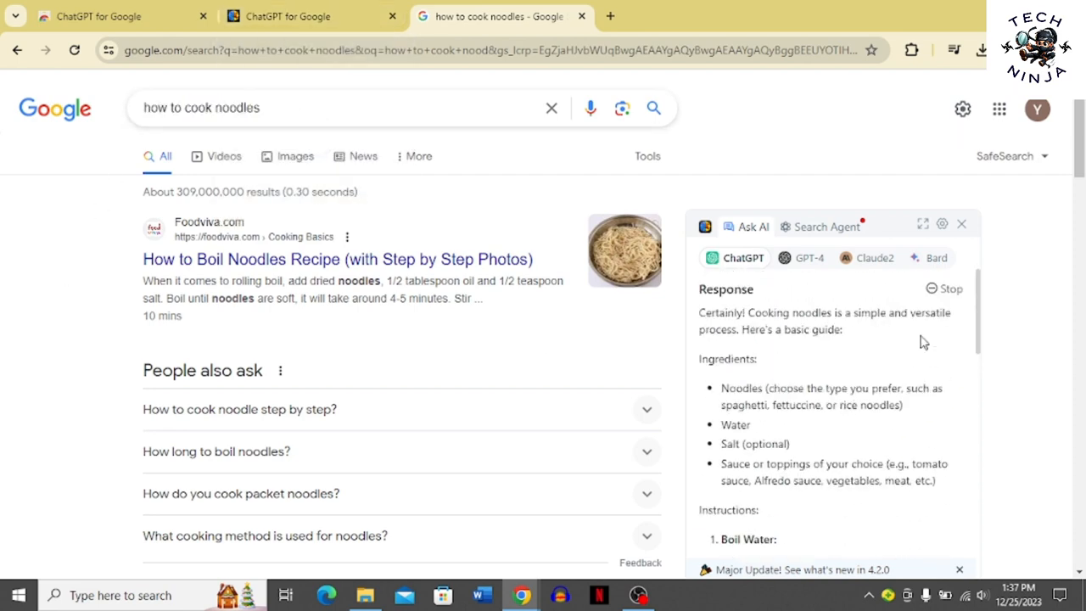
pyautogui.moveTo(811, 187)
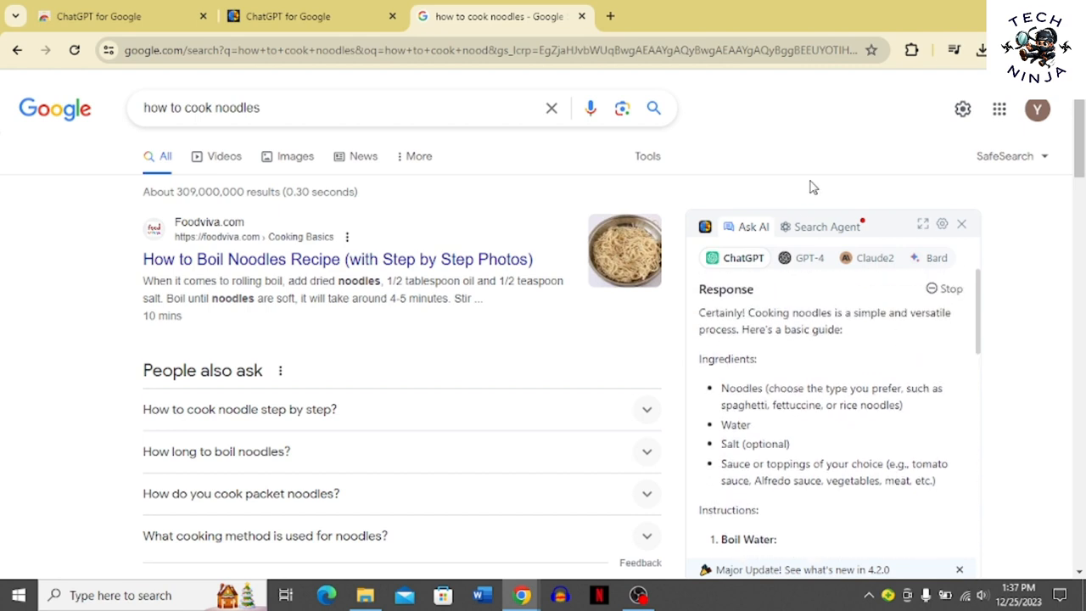
pyautogui.moveTo(818, 244)
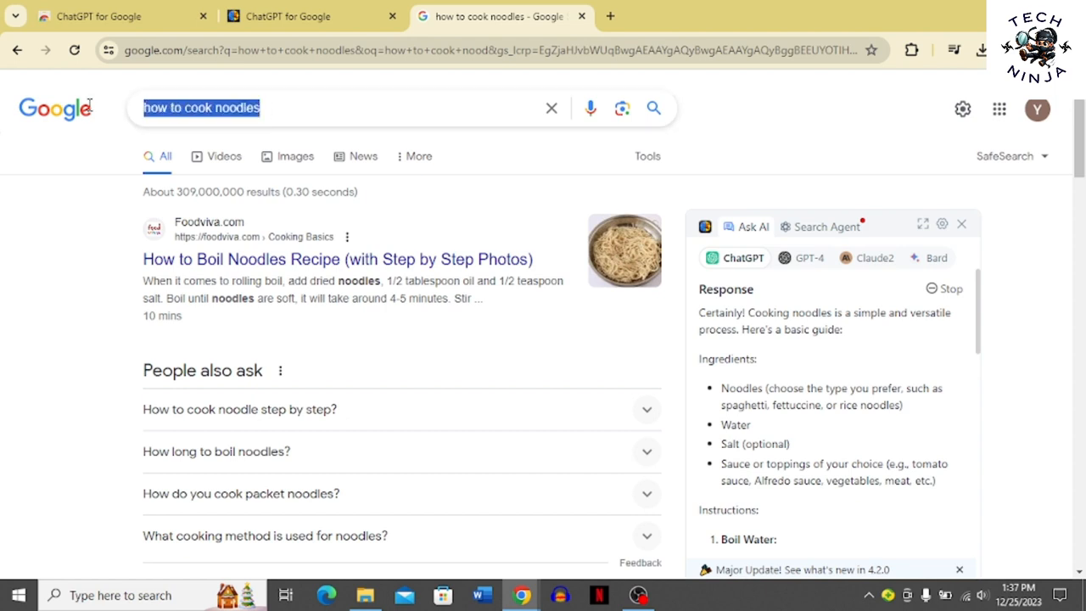
pyautogui.click(108, 215)
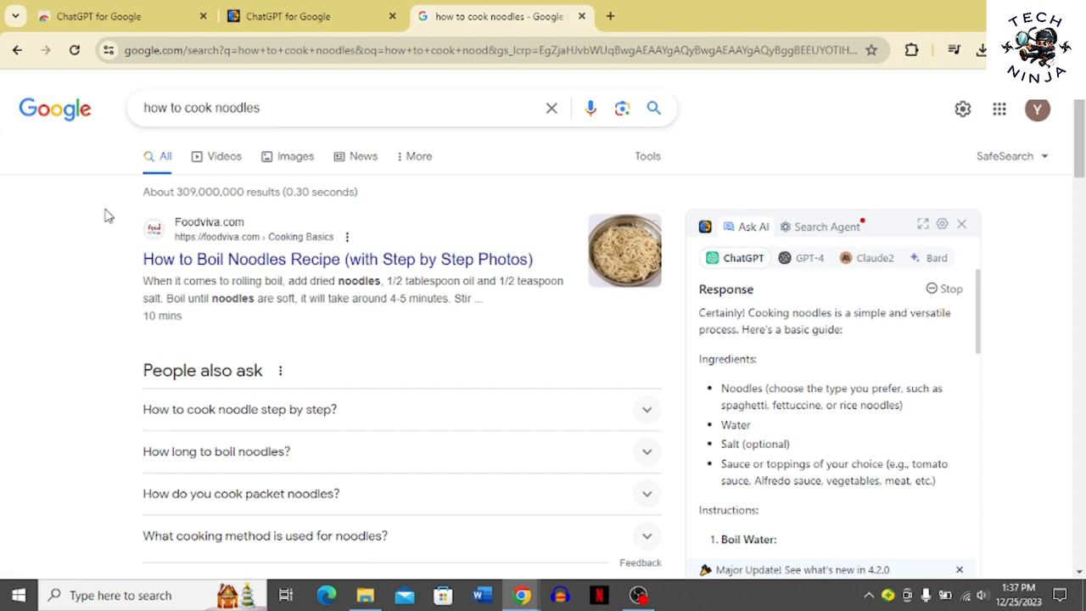